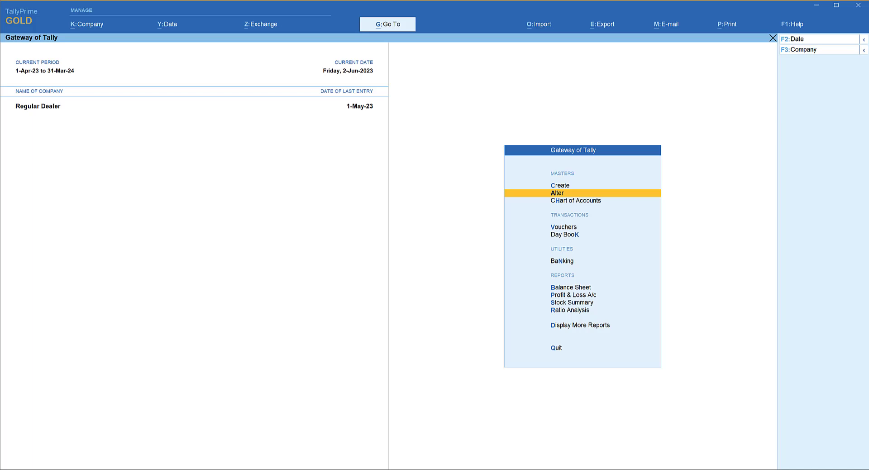
Enable 'Set/Alter Company GST Rate and Other Details' in Company Features to reach the GST details screen.
click(557, 193)
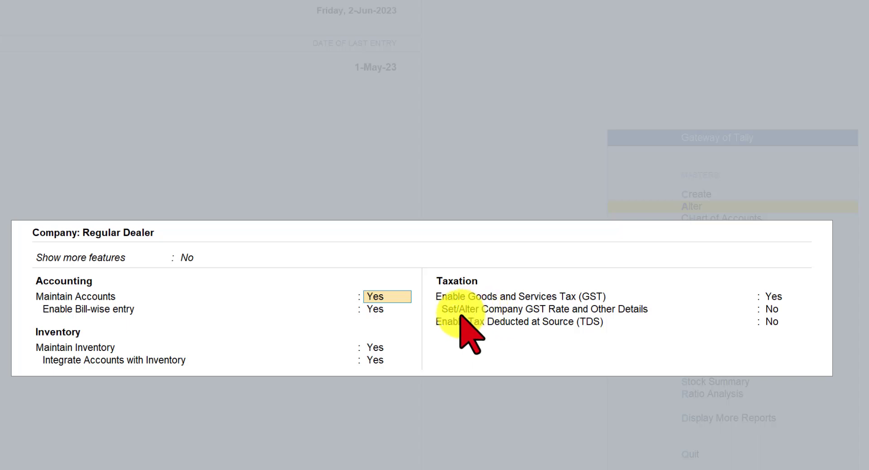
mouse_move(595, 330)
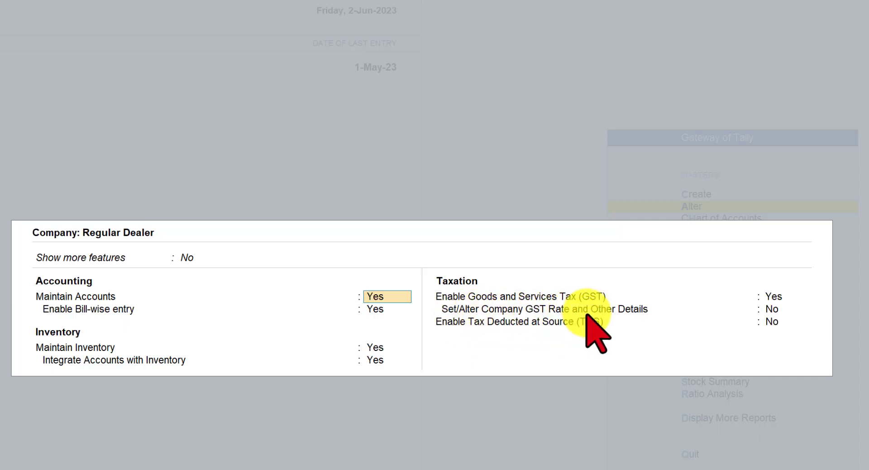
click(785, 309)
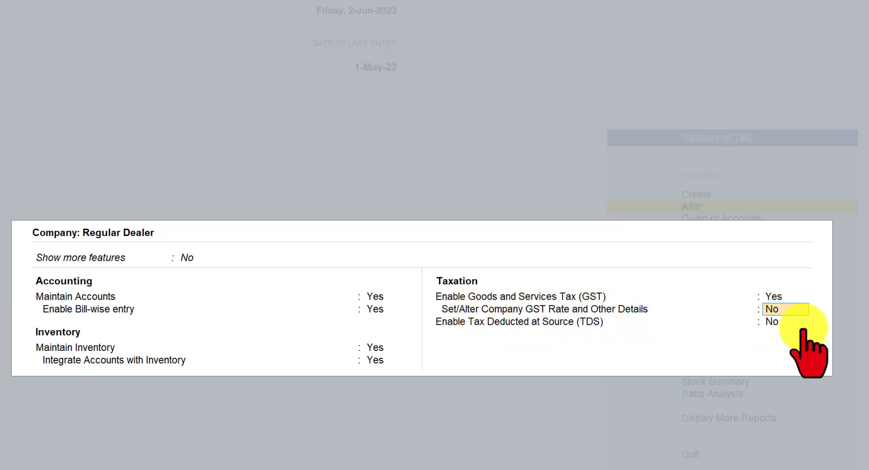
click(785, 308)
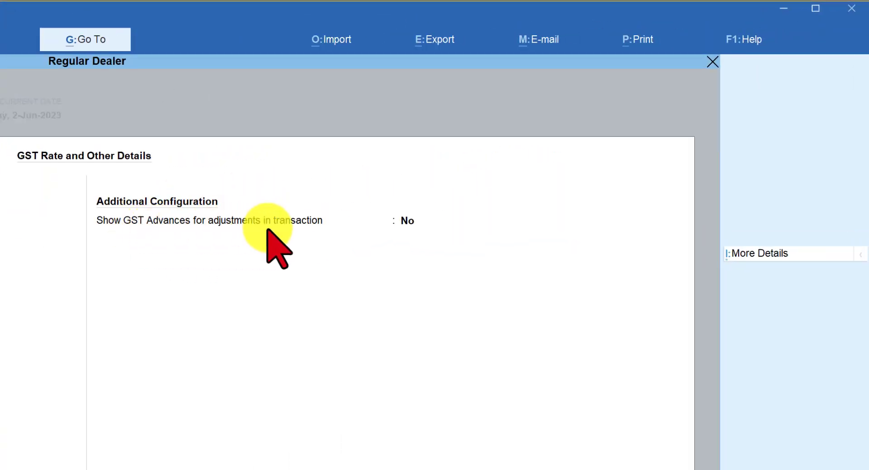
Set 'Show GST Advances for adjustments in transaction' to Yes.
click(407, 221)
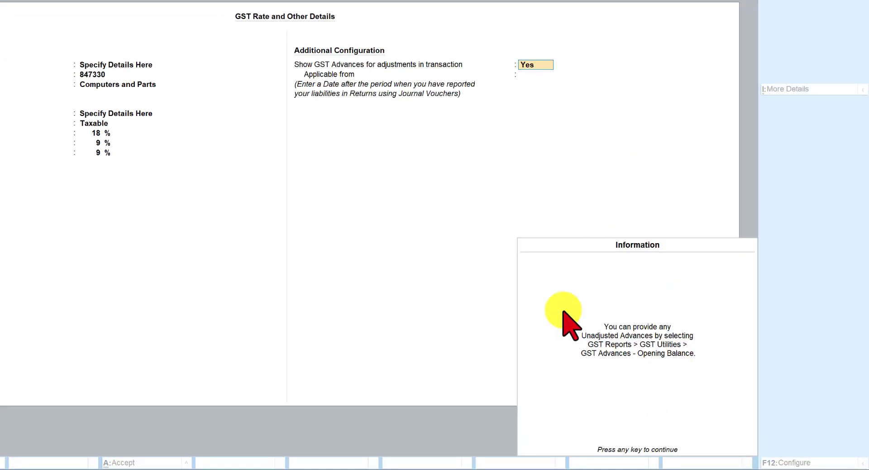
mouse_move(545, 418)
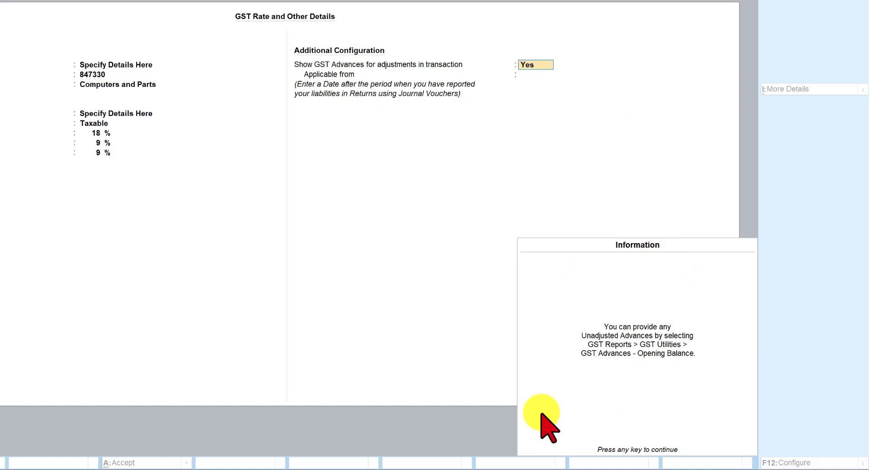
mouse_move(663, 324)
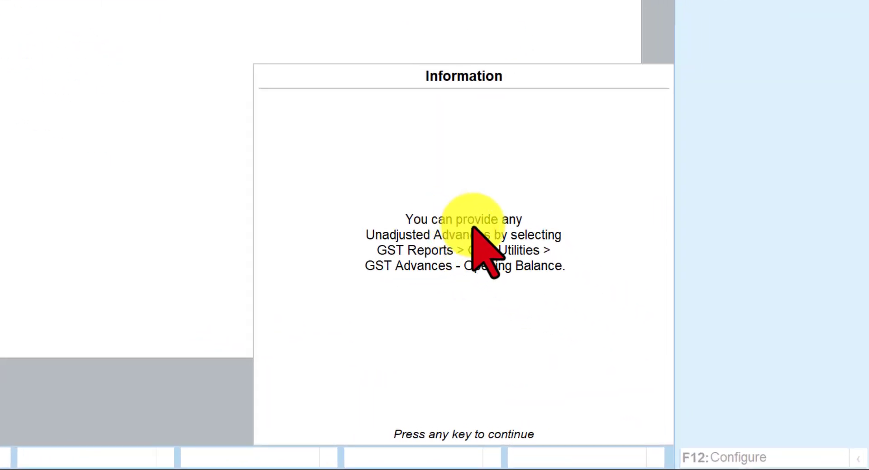
mouse_move(476, 272)
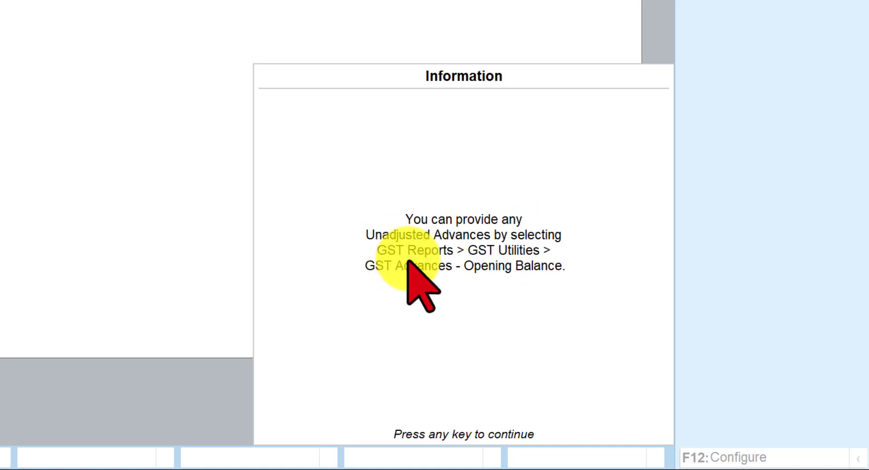
mouse_move(493, 282)
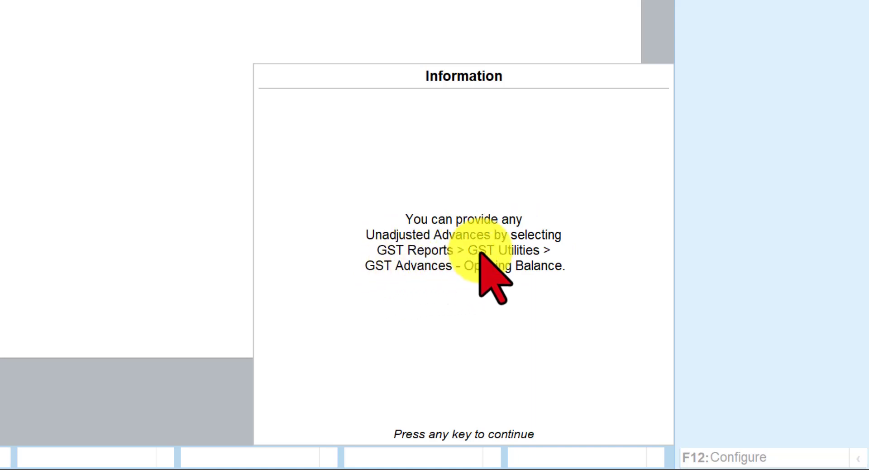
mouse_move(395, 310)
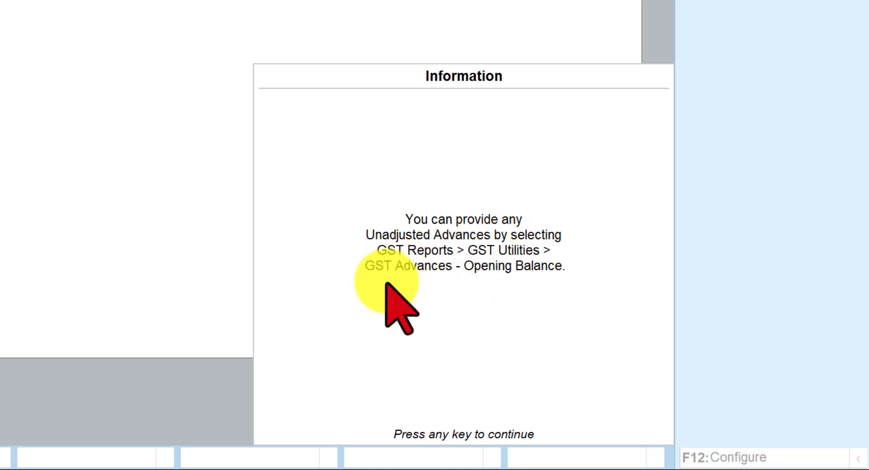
mouse_move(448, 310)
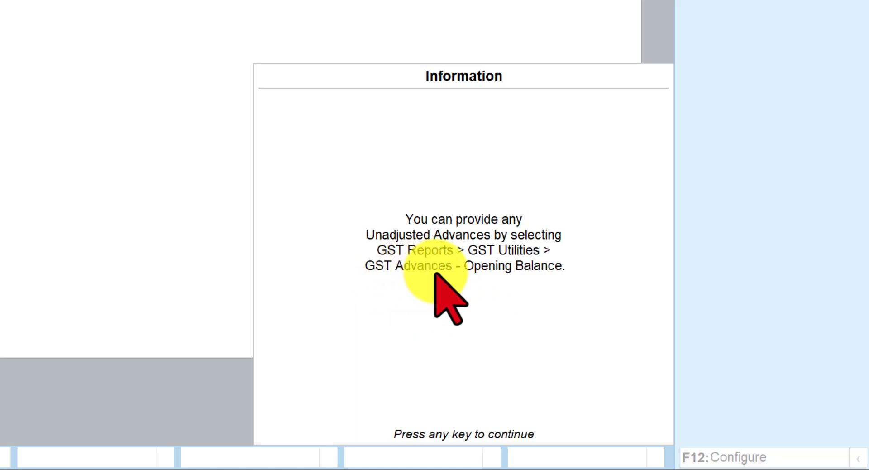
mouse_move(542, 308)
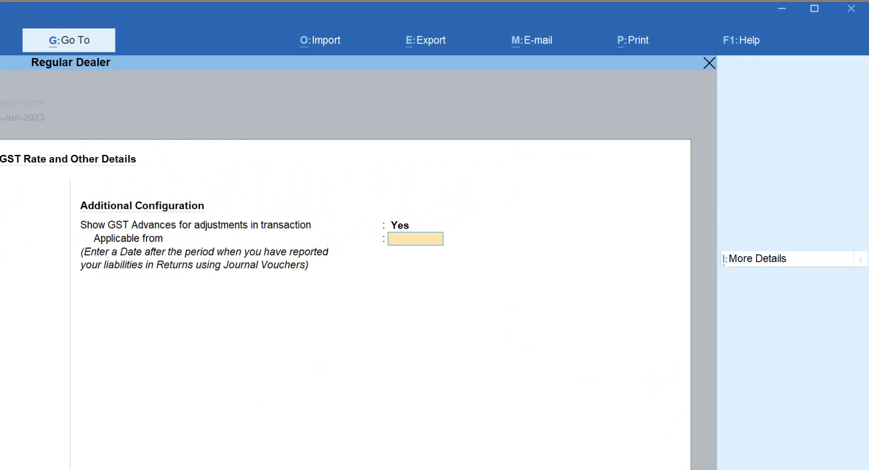
mouse_move(177, 277)
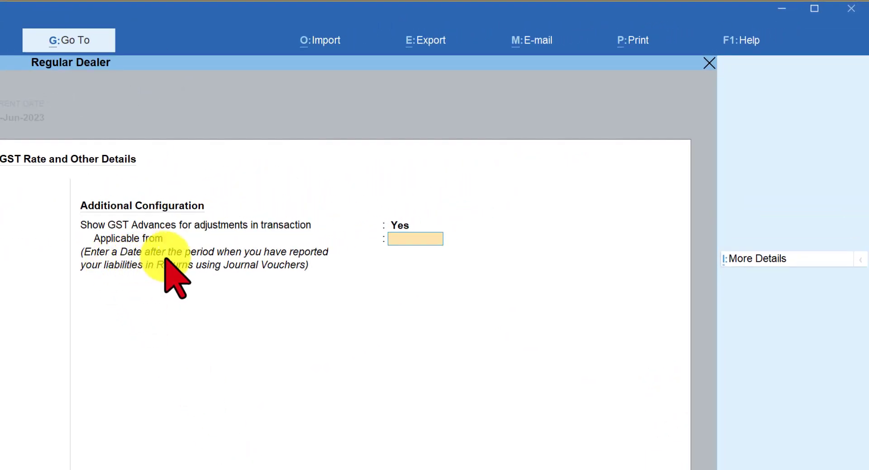
mouse_move(148, 307)
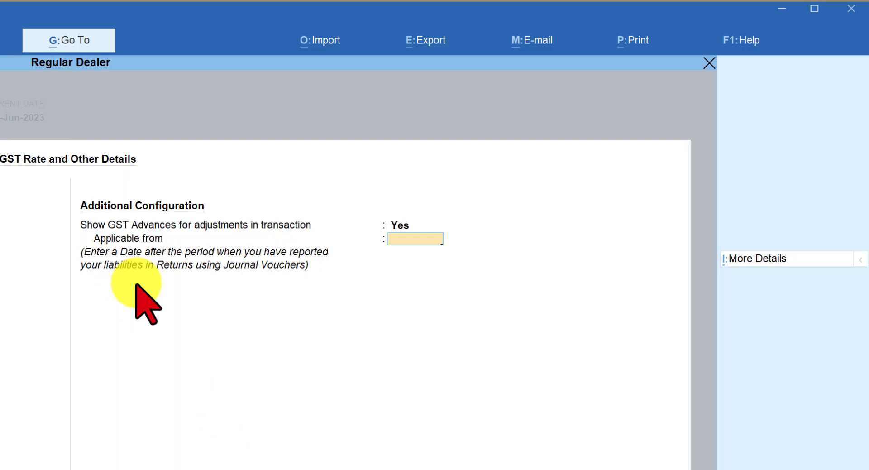
mouse_move(177, 293)
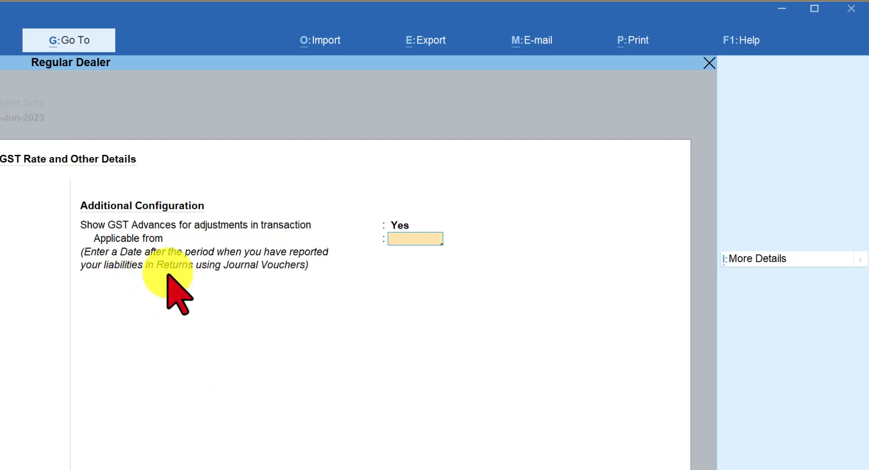
mouse_move(305, 288)
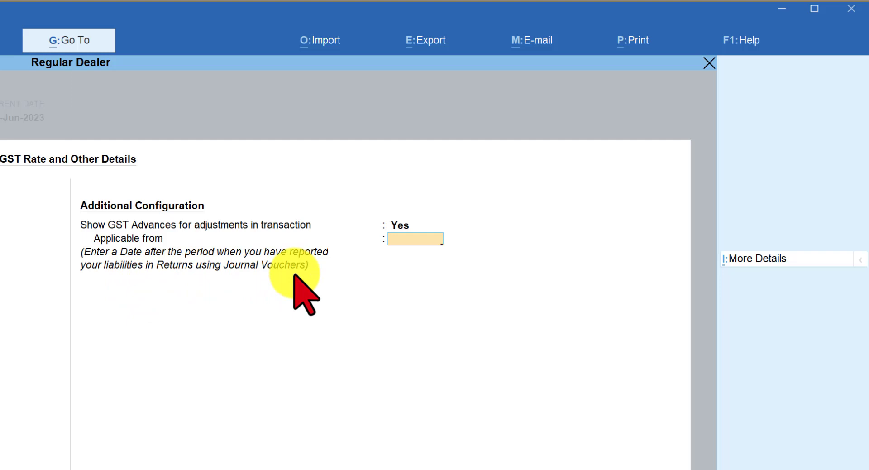
Enter 1-6 as the Applicable from date and accept the company features alteration.
text(1-6)
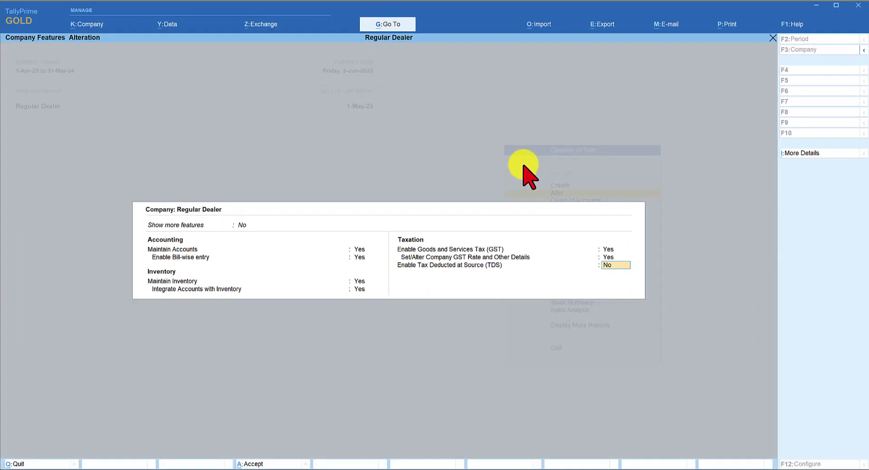
key(Escape)
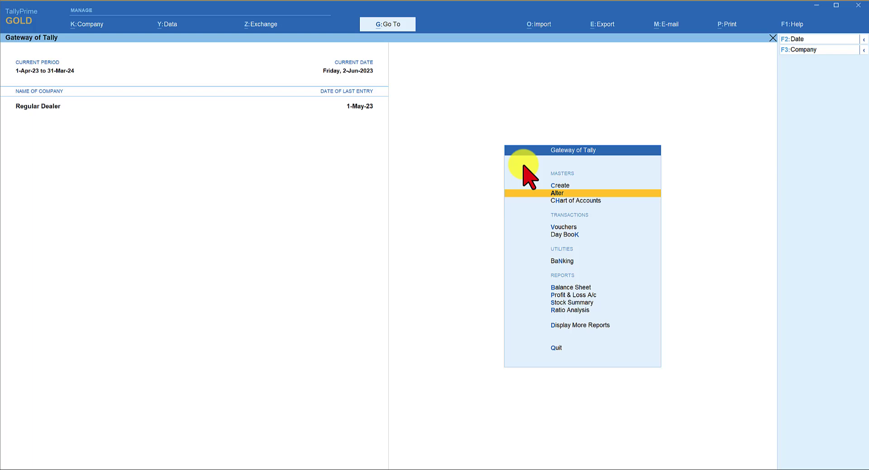
Reach Create Opening Balance (Advance Receipt) via GST Reports > GST Utilities > GST Advances - Opening Balance.
click(579, 325)
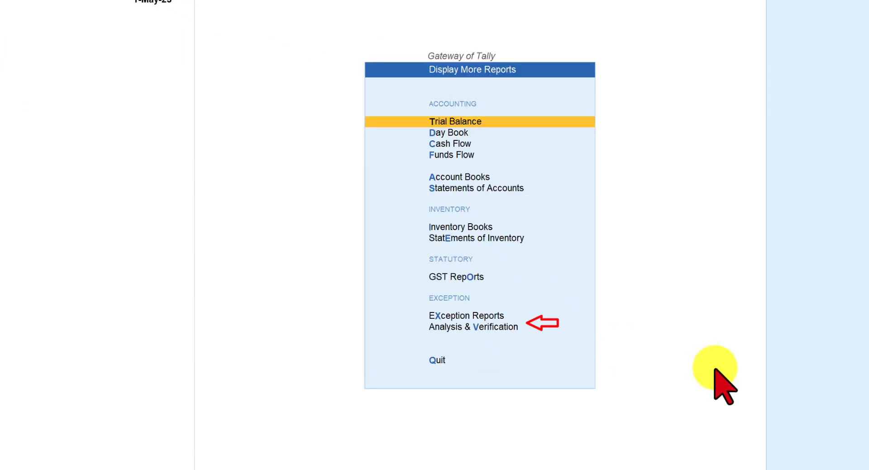
click(455, 276)
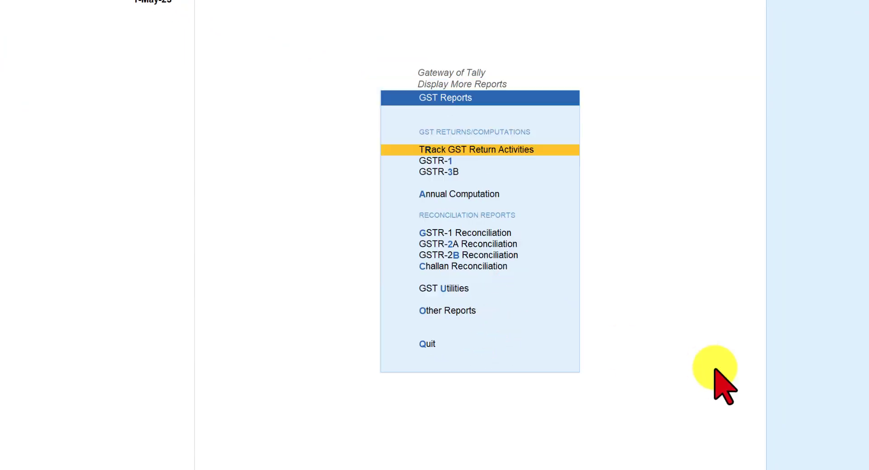
mouse_move(443, 287)
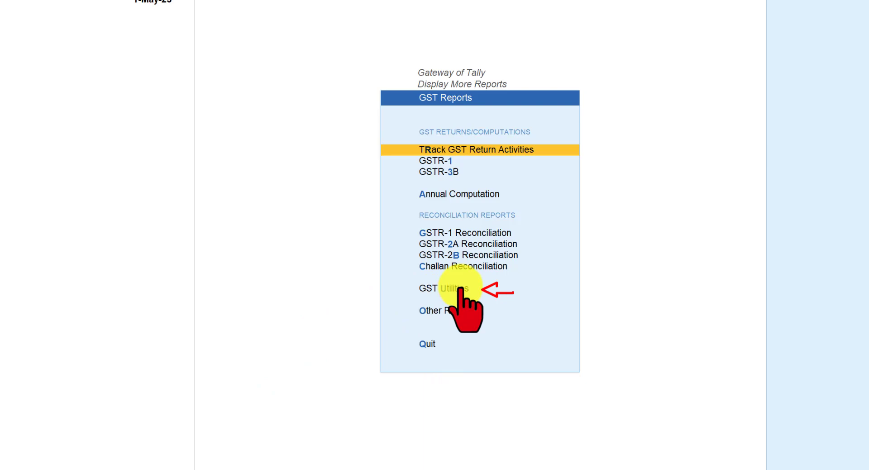
click(444, 288)
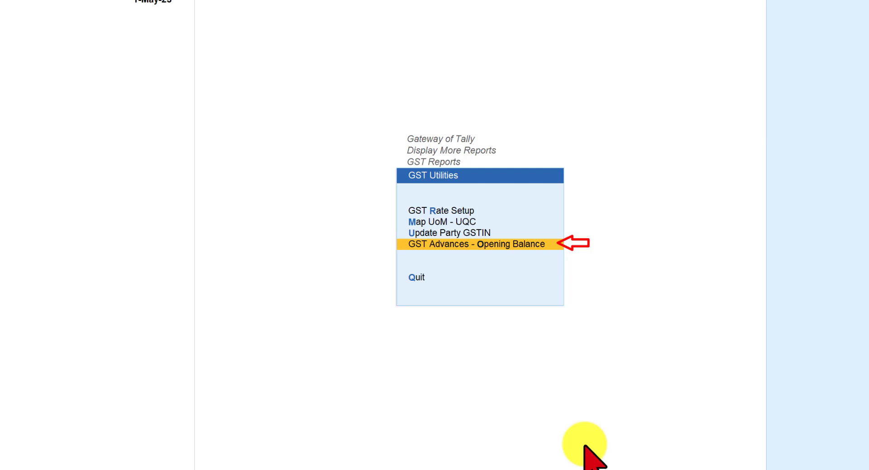
click(474, 243)
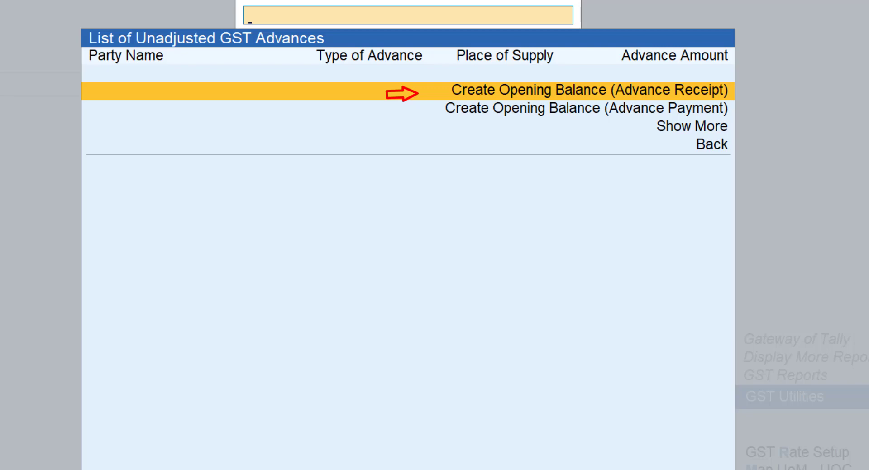
click(590, 90)
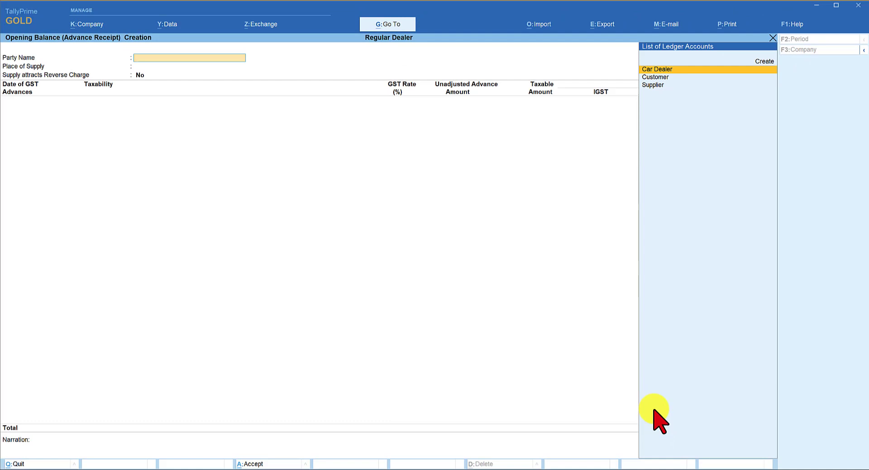
Choose Customer as party, keep Karnataka and no reverse charge, and begin the advance row with 5.
click(655, 77)
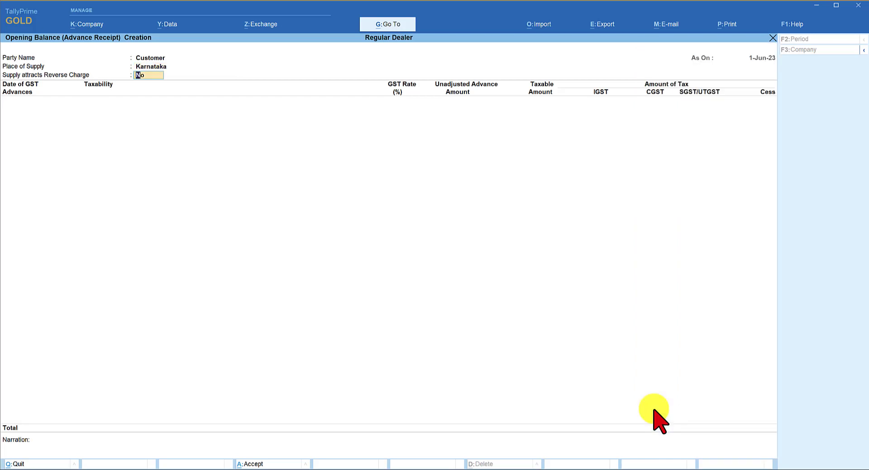
key(enter)
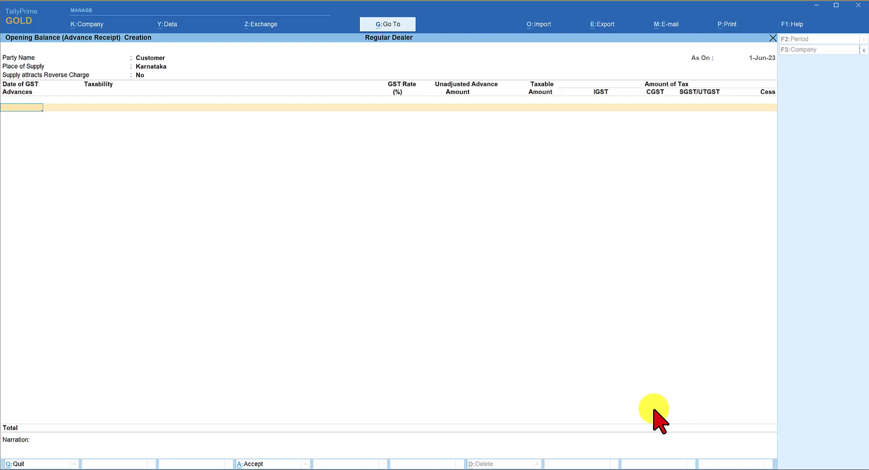
text(5)
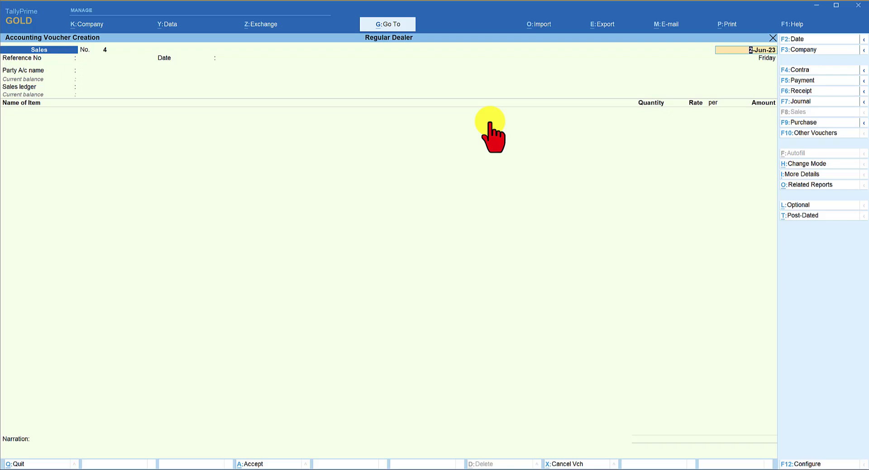
mouse_move(465, 238)
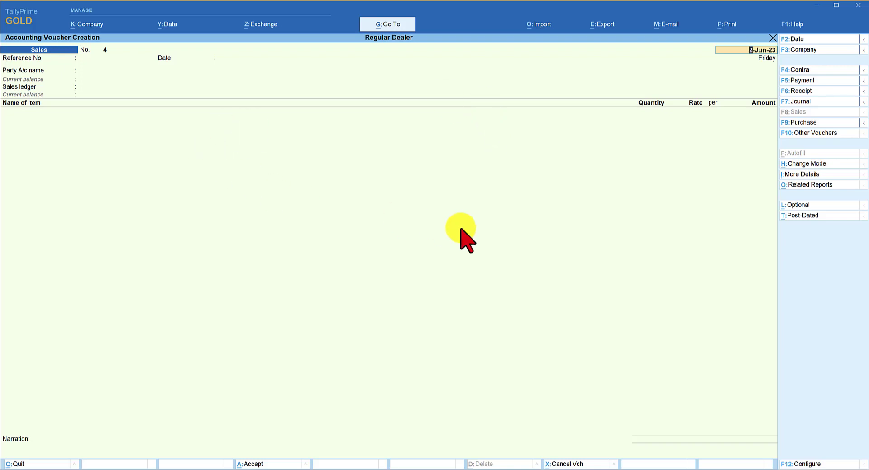
mouse_move(702, 93)
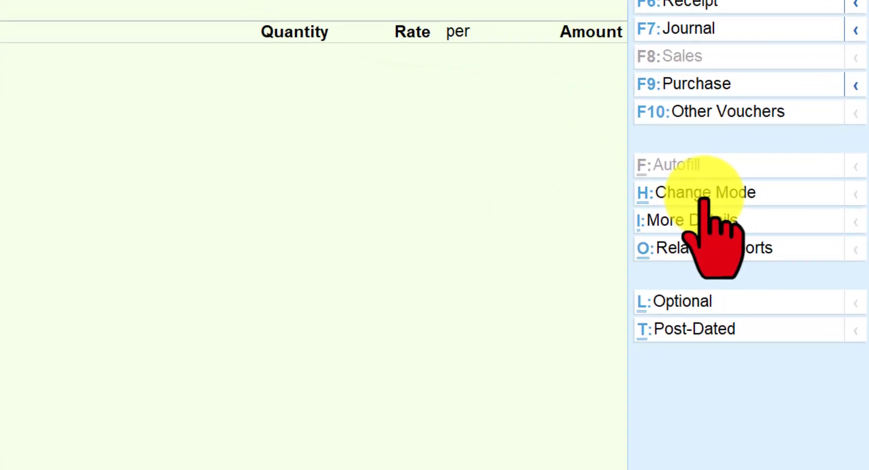
Bring up the Change Voucher Mode list for Sales voucher 4.
click(704, 192)
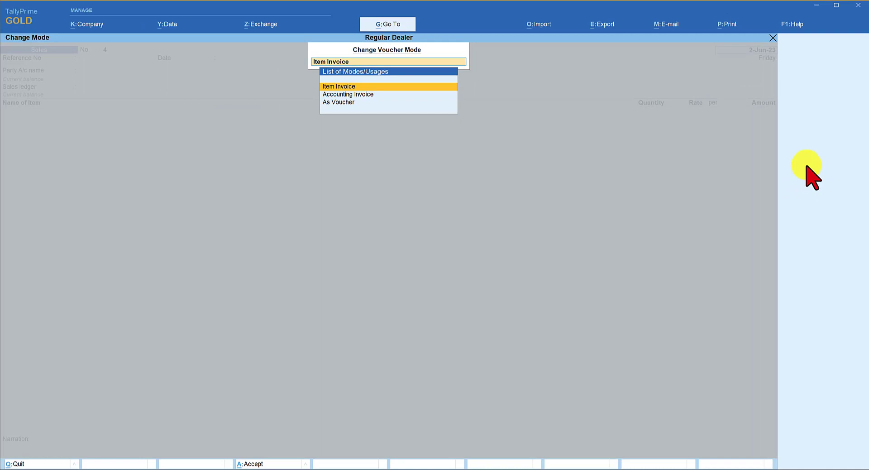
Switch to Accounting Invoice mode, set Customer as Party A/c and Professional Services as the income ledger.
click(347, 94)
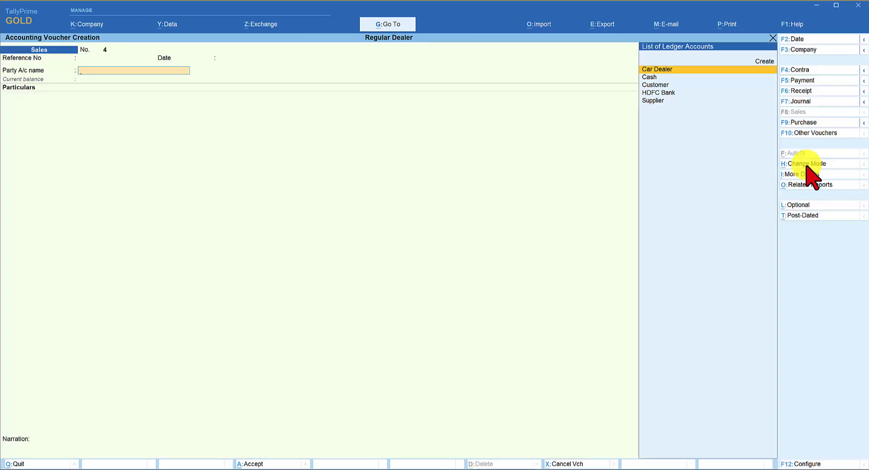
click(655, 86)
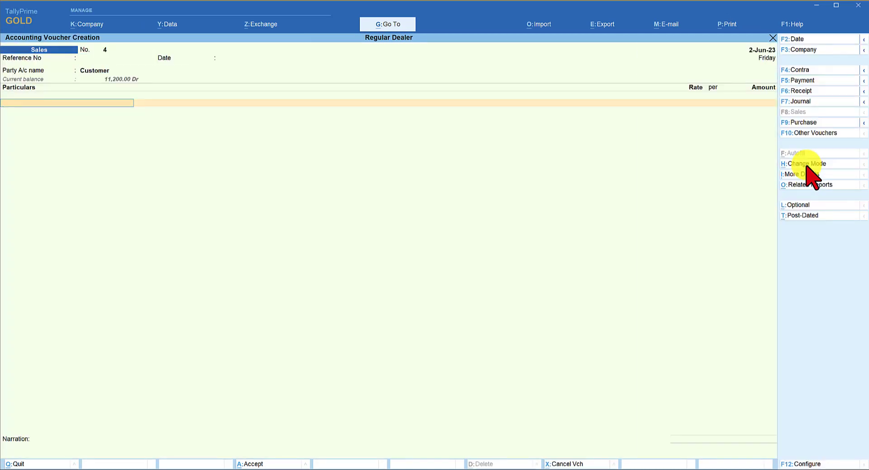
click(66, 102)
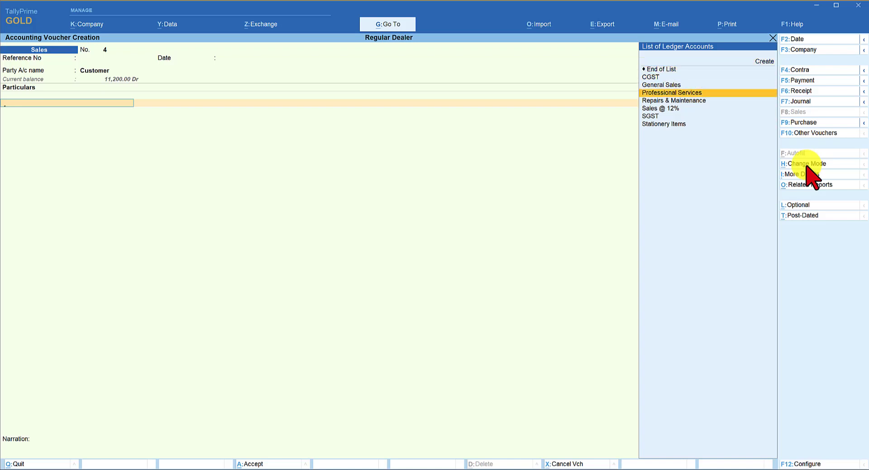
click(671, 92)
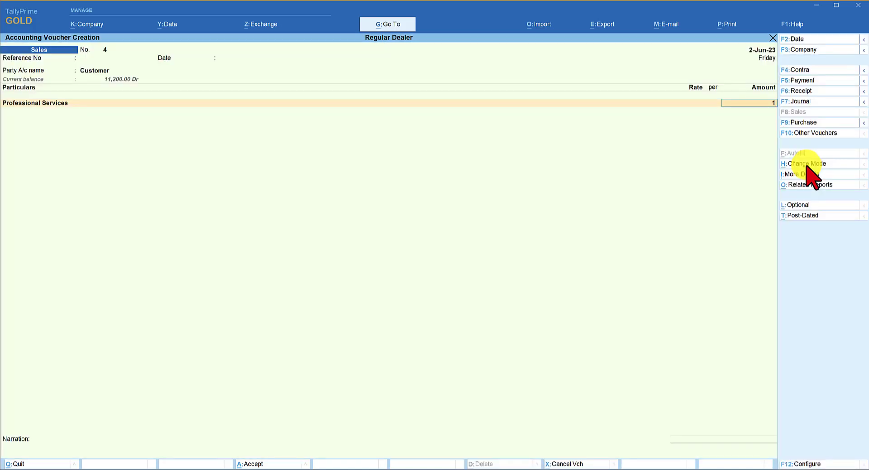
text(C)
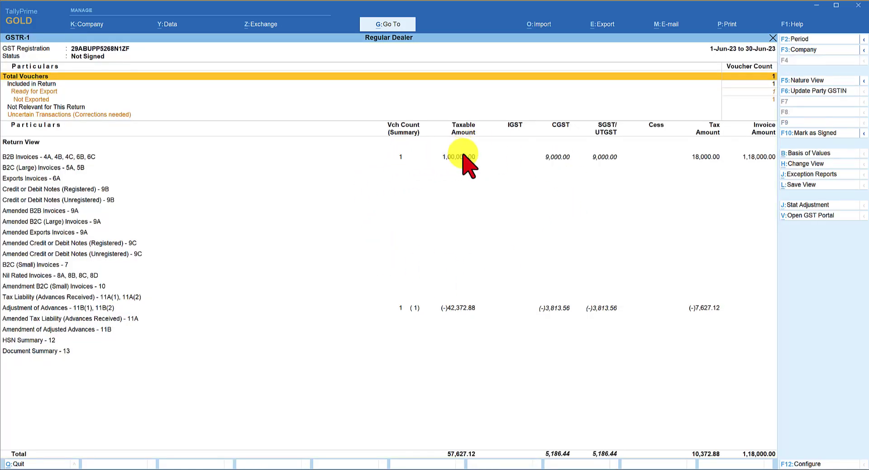
click(460, 157)
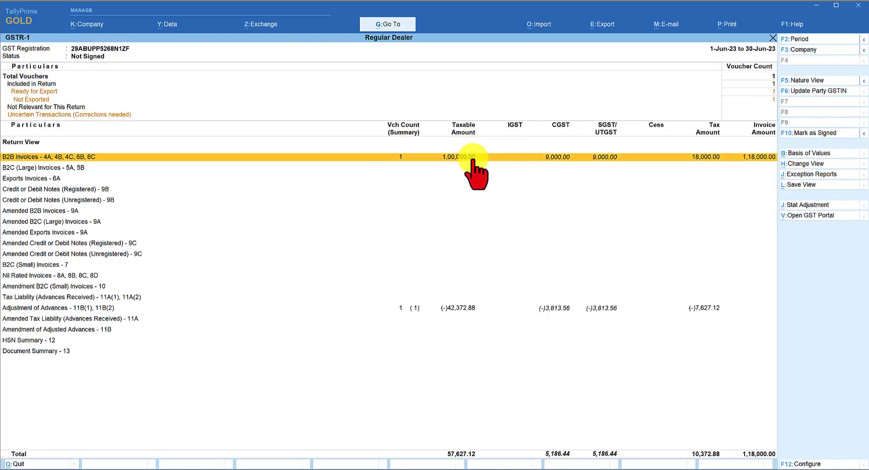
mouse_move(50, 167)
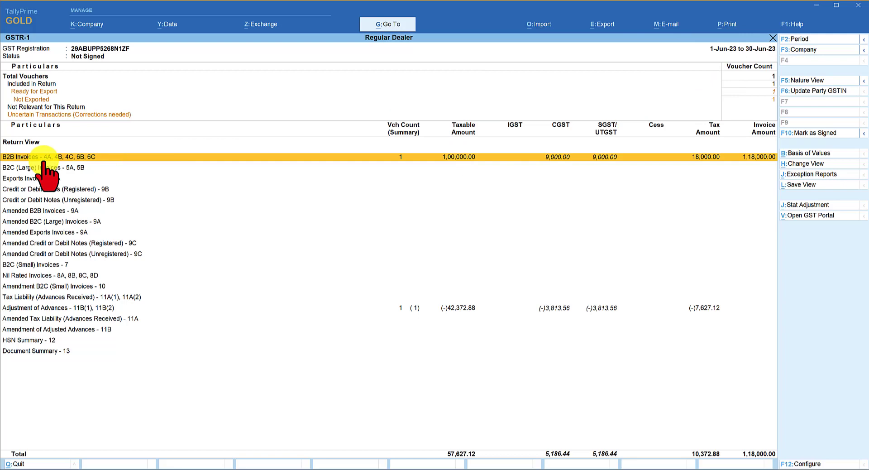
mouse_move(501, 178)
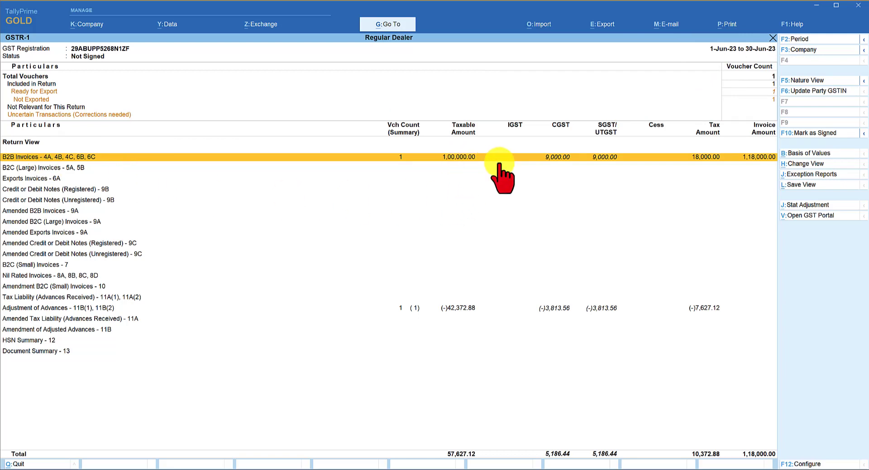
mouse_move(574, 153)
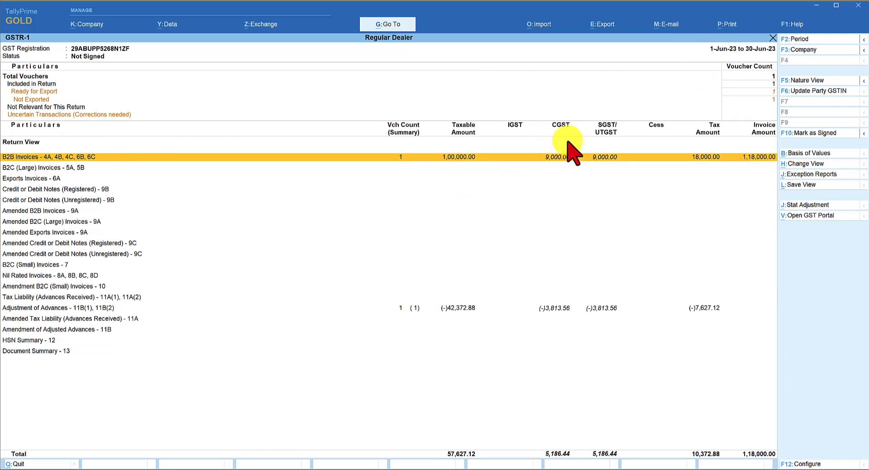
mouse_move(606, 263)
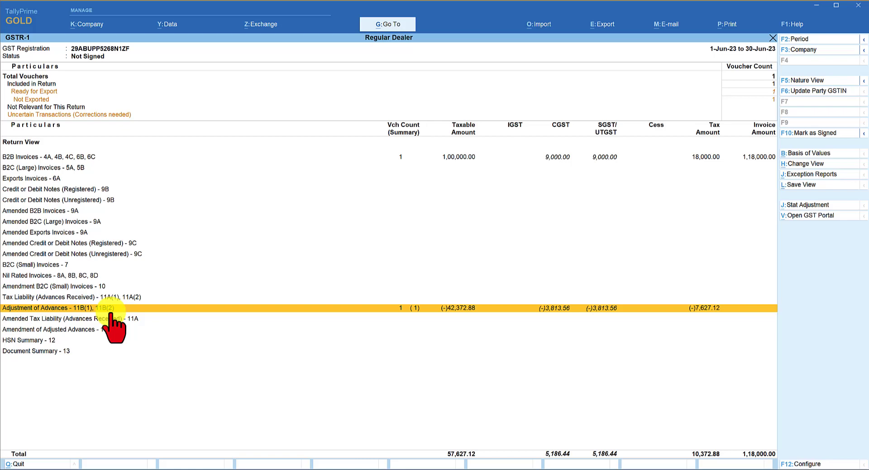
mouse_move(429, 332)
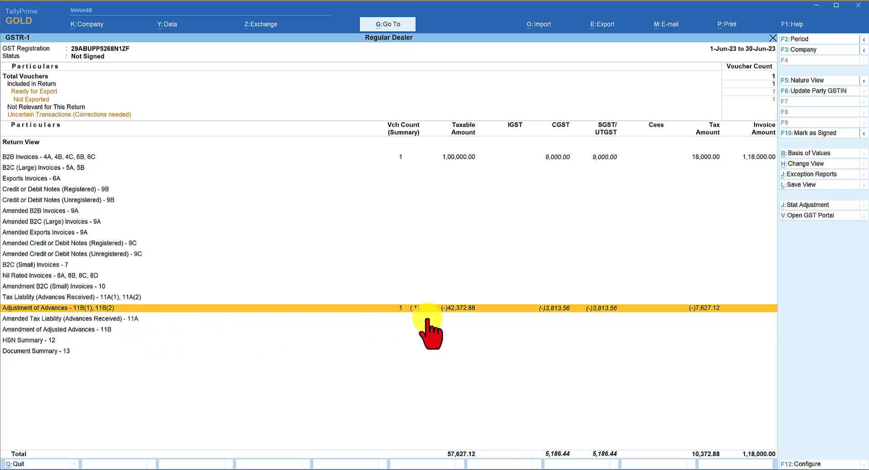
mouse_move(459, 255)
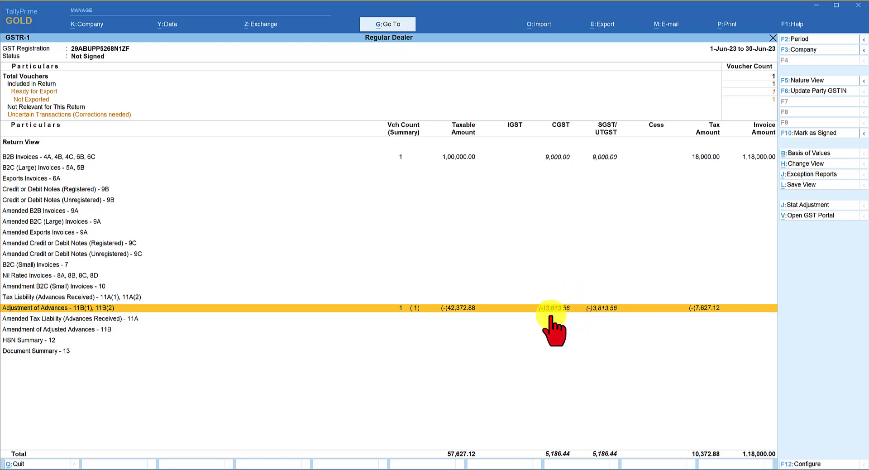
mouse_move(546, 428)
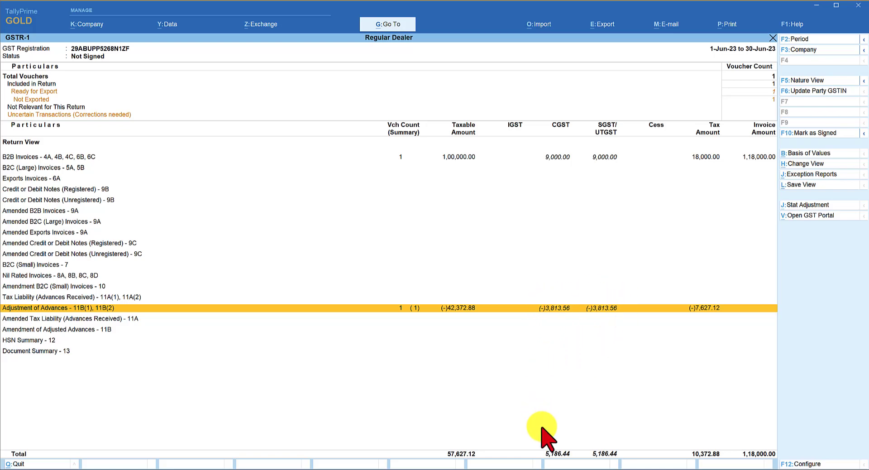
mouse_move(578, 463)
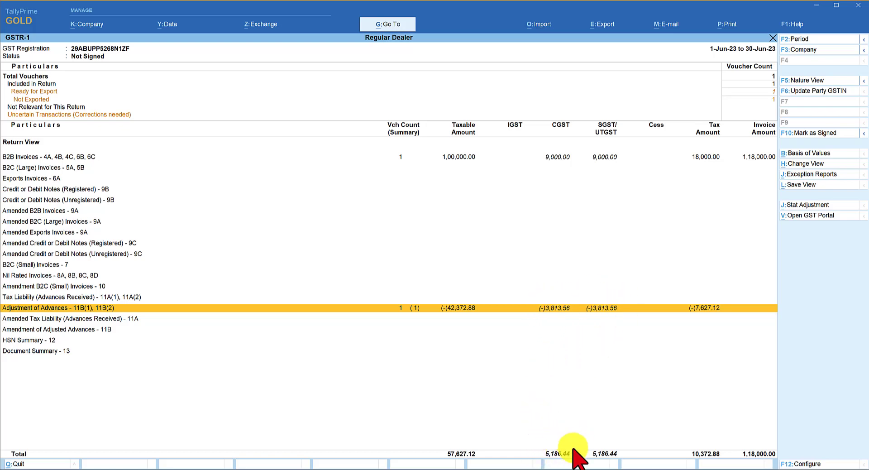
mouse_move(587, 438)
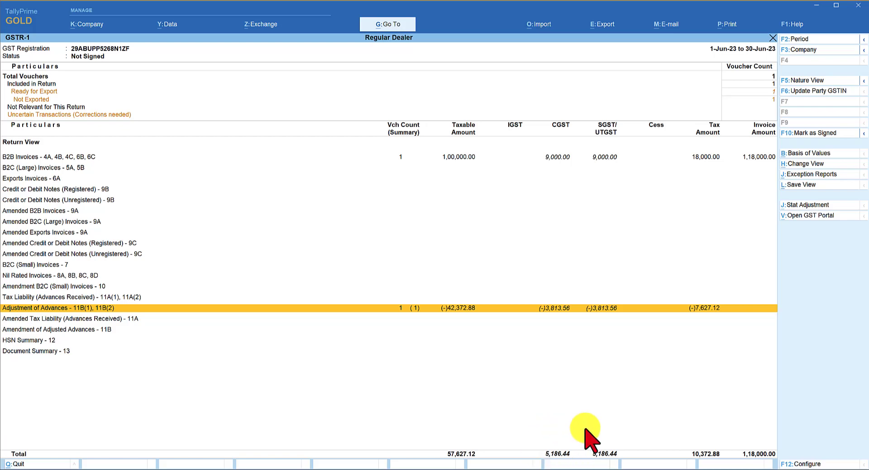
mouse_move(646, 429)
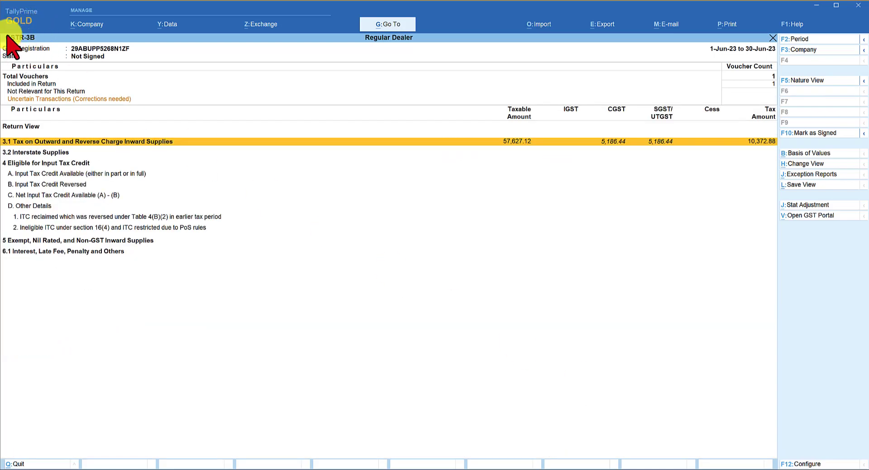
mouse_move(504, 141)
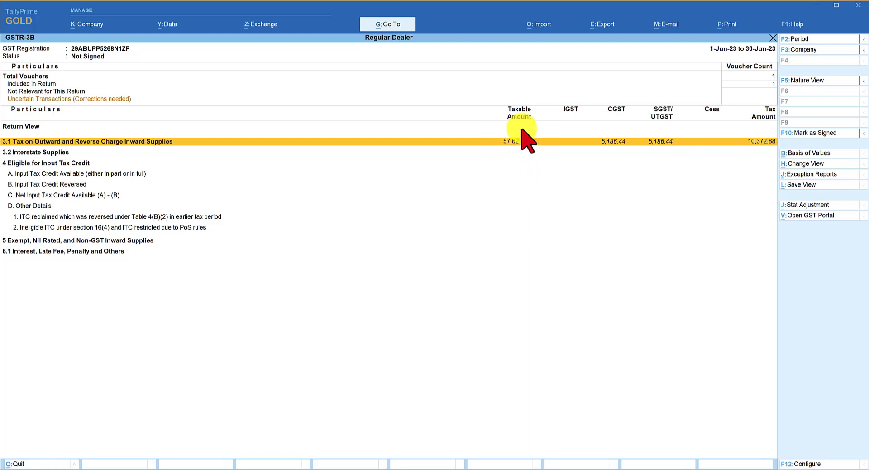
mouse_move(637, 119)
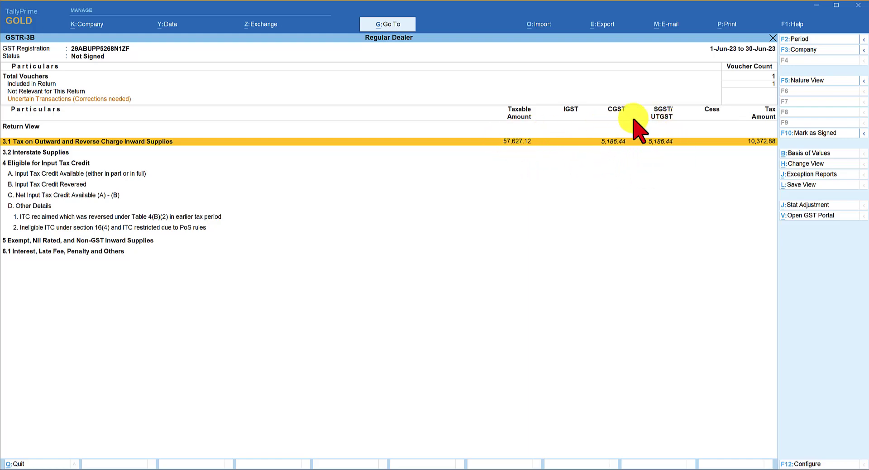
mouse_move(102, 52)
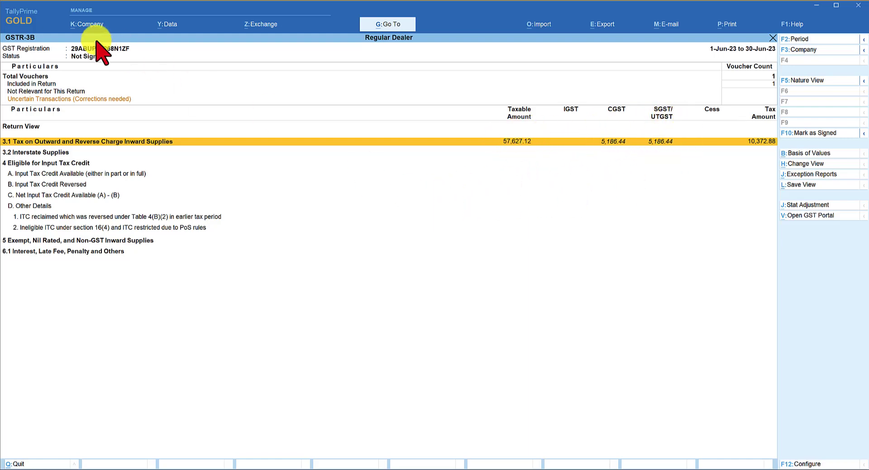
mouse_move(626, 175)
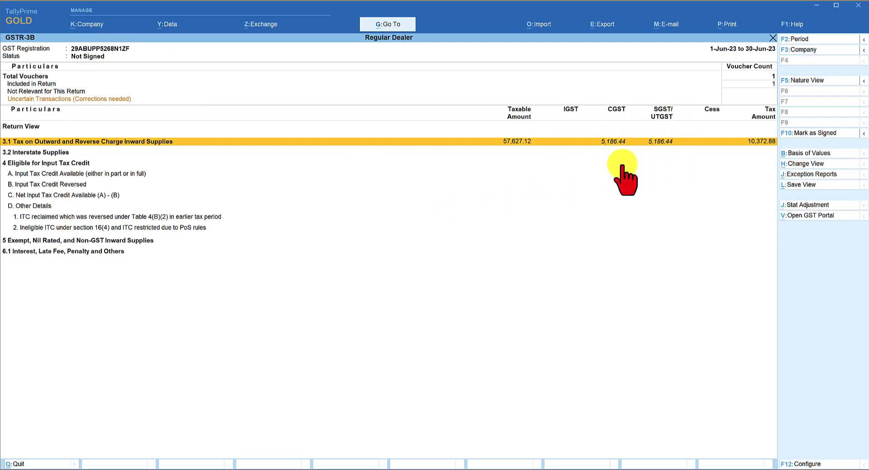
mouse_move(630, 256)
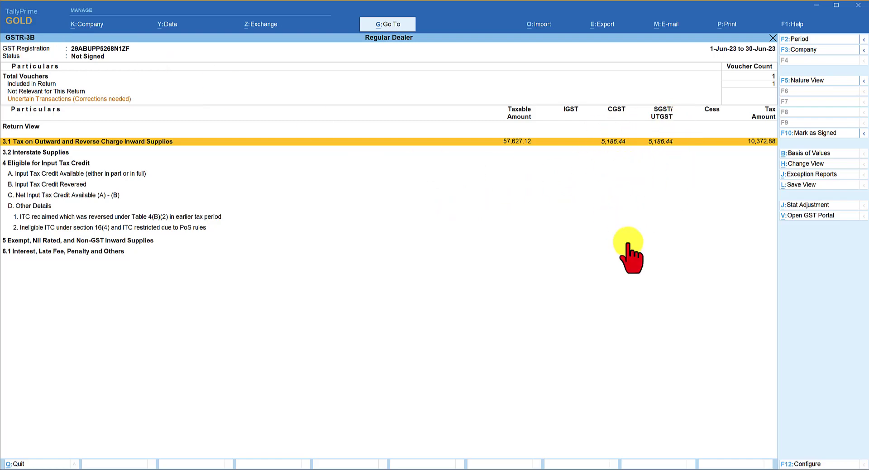
mouse_move(637, 216)
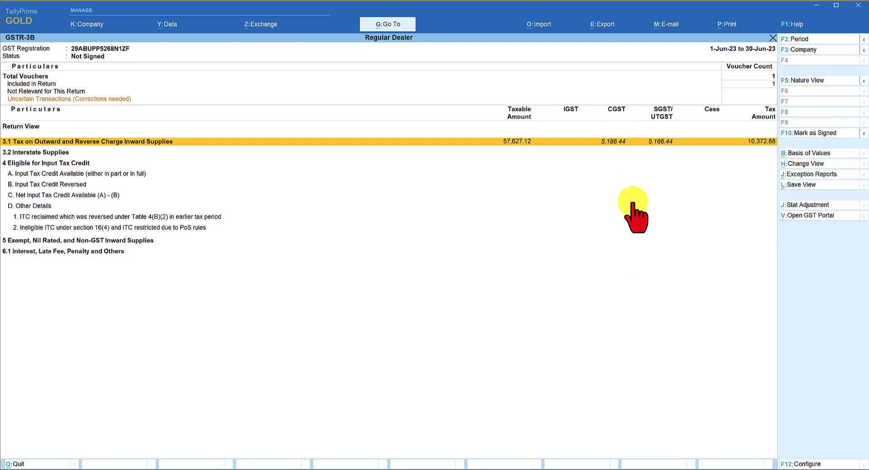
Drill into row 3.1 Tax on Outward and Reverse Charge Inward Supplies in GSTR-3B.
click(86, 141)
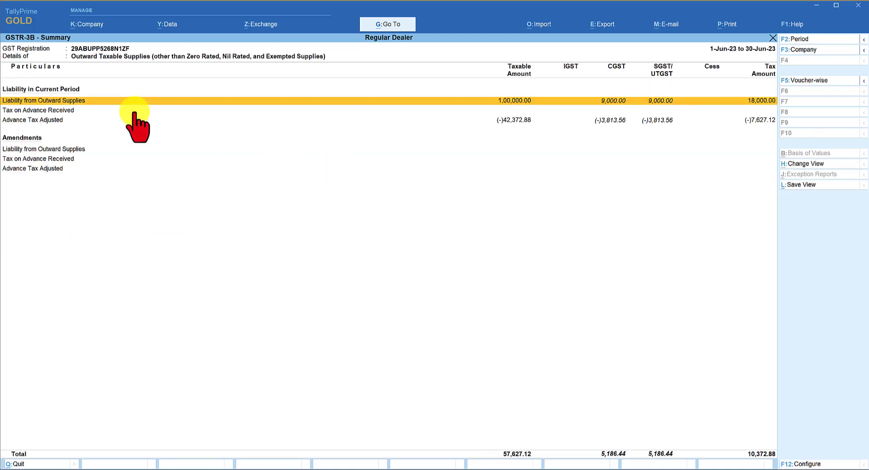
mouse_move(525, 103)
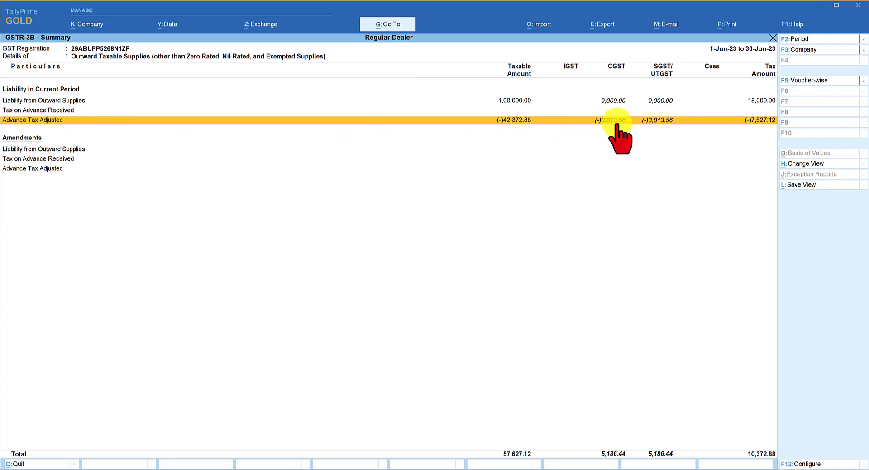
mouse_move(615, 412)
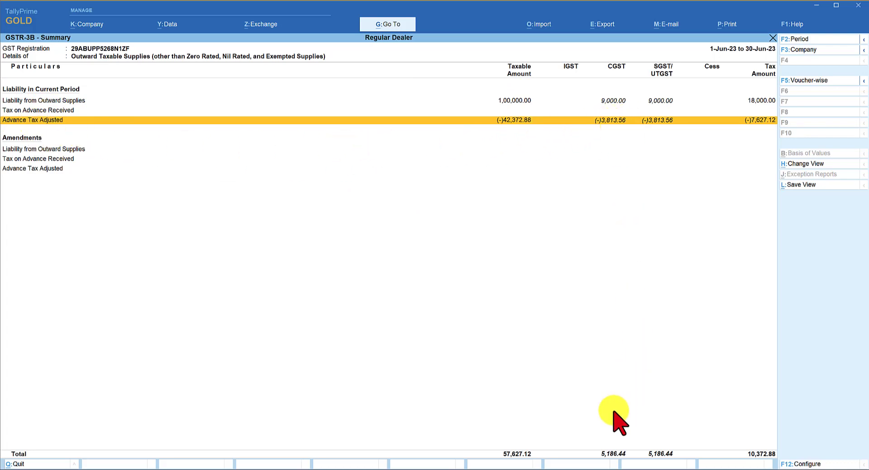